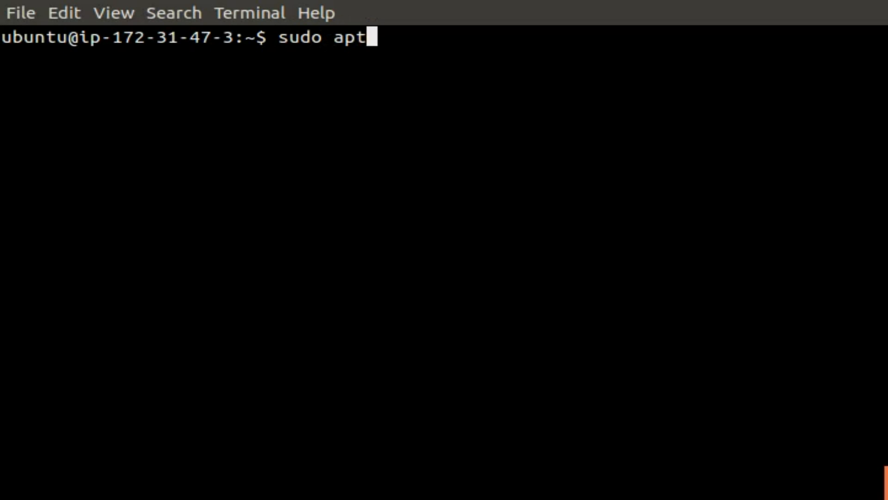
pyautogui.write('-get iunstall mys')
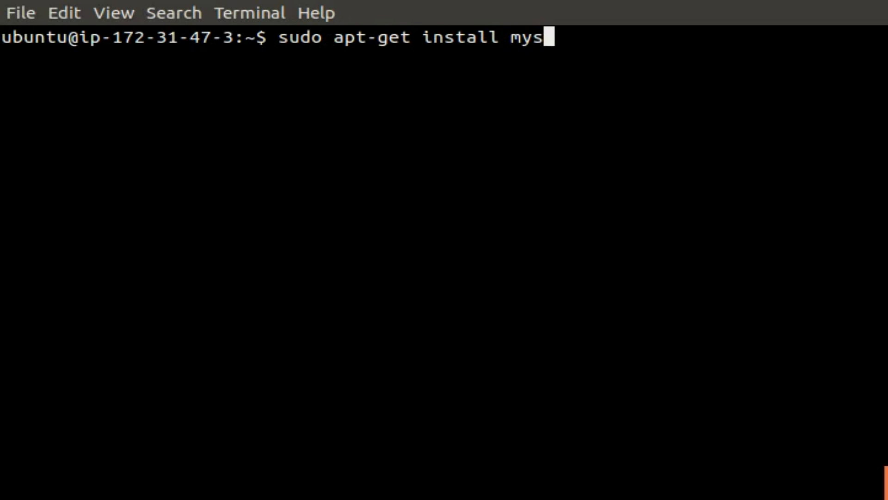
pyautogui.write('ql-server')
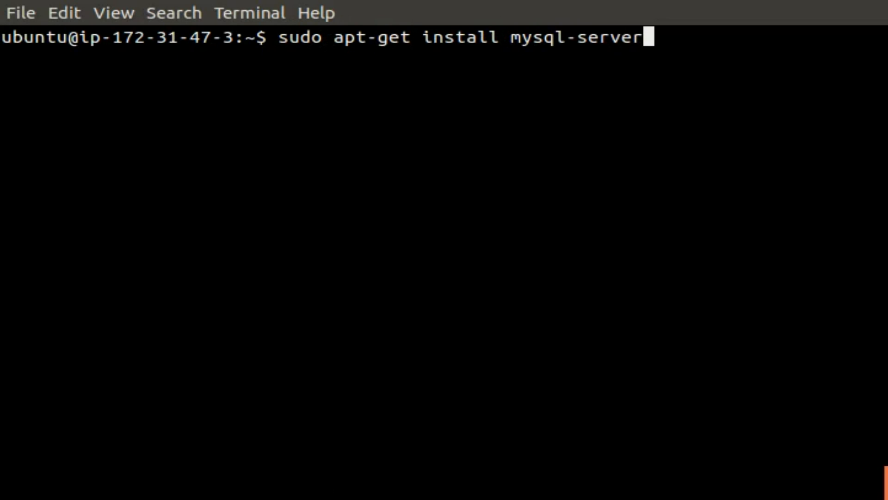